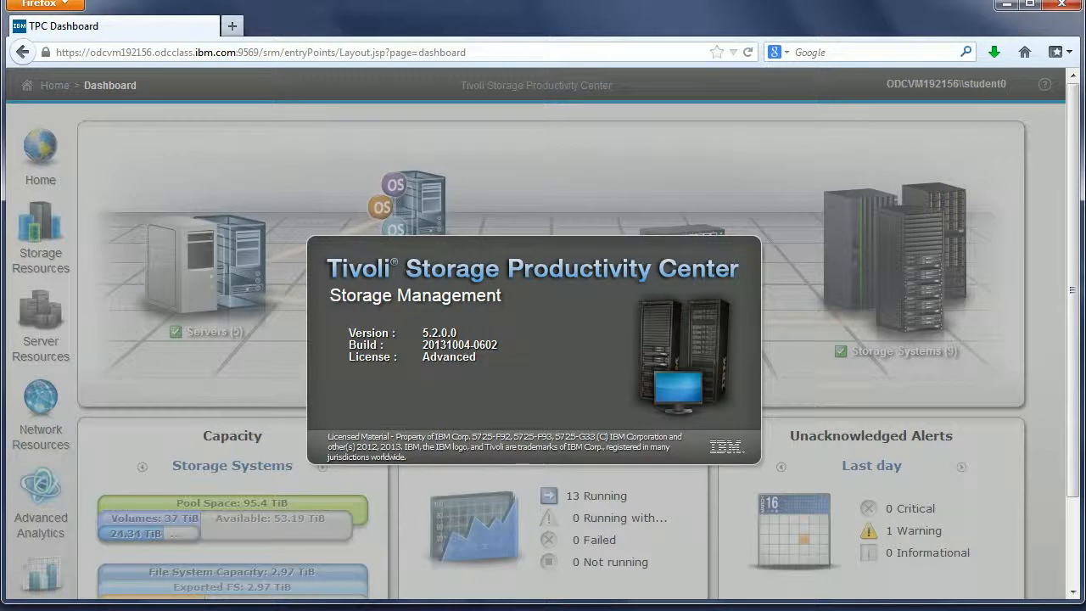
mouse_move(542, 313)
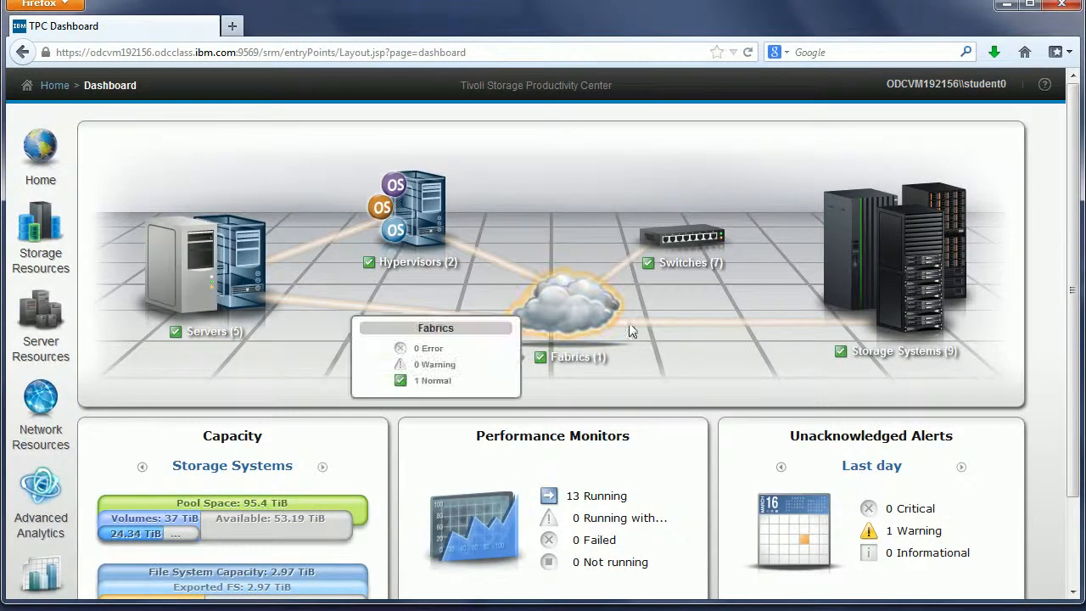
Launch the Performance Data Export report from the Storage Systems predefined reports folder.
scroll(down, 3)
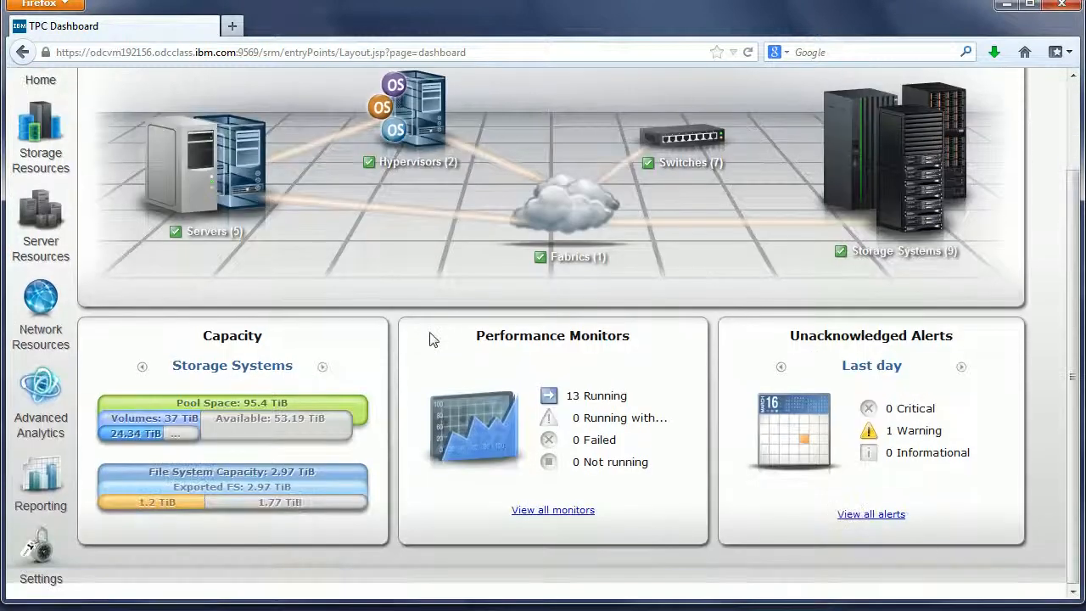
click(40, 484)
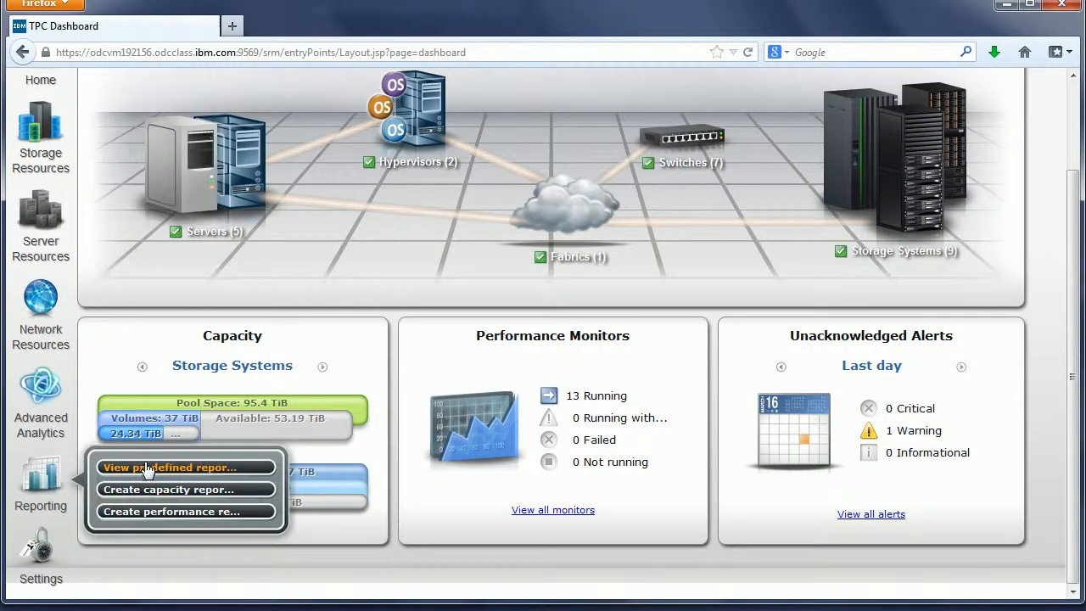
click(168, 467)
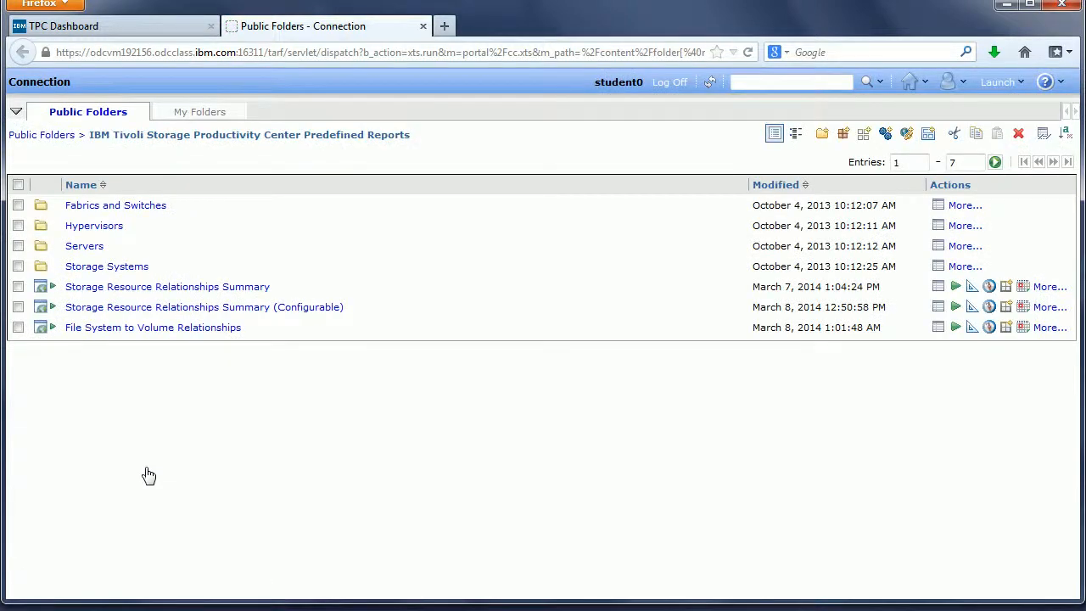
click(107, 266)
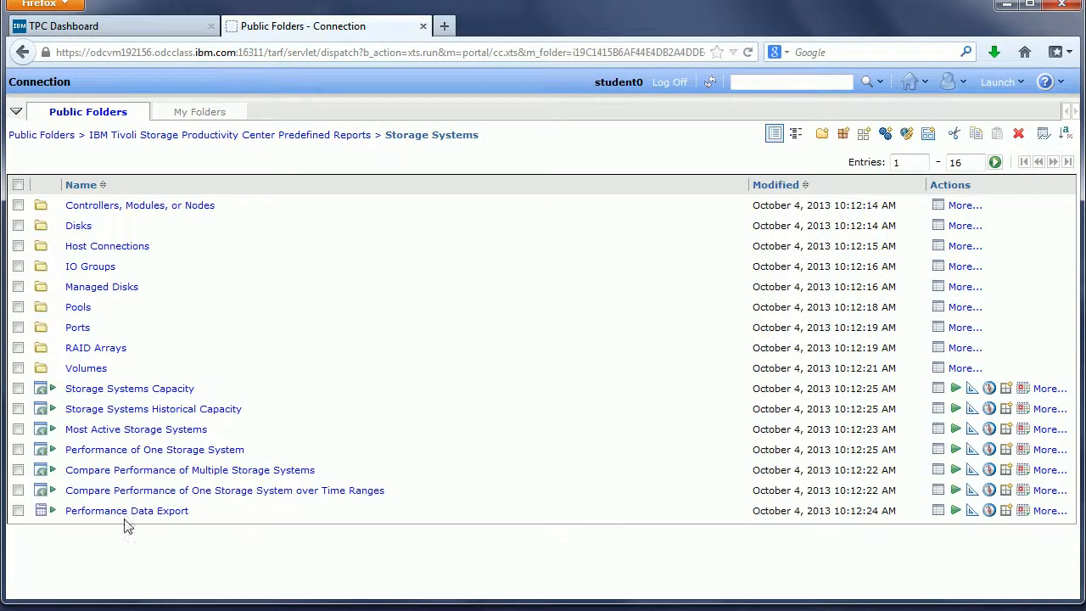
mouse_move(143, 520)
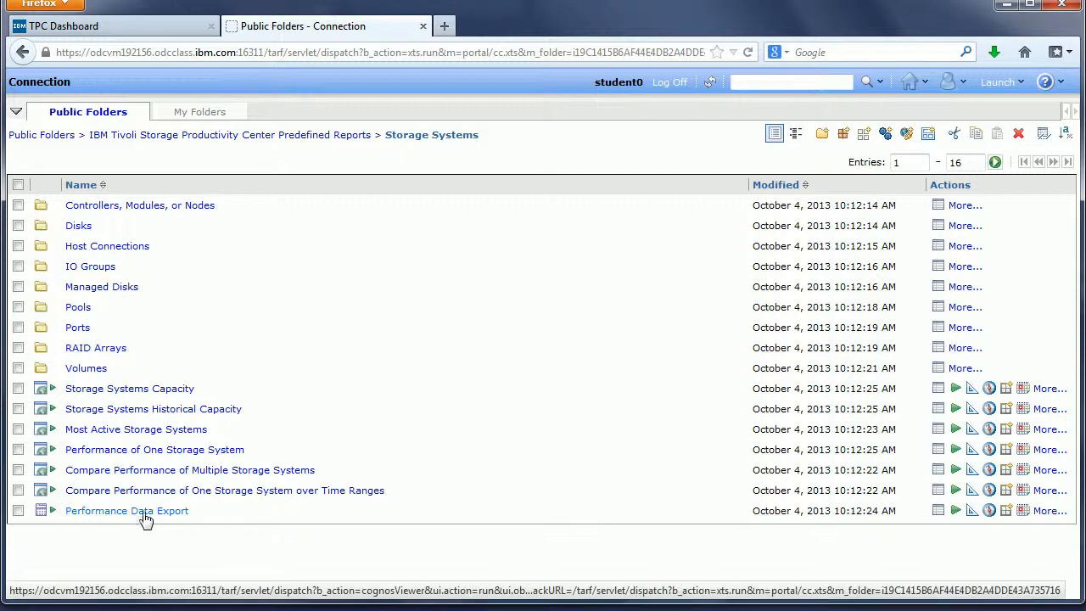
click(126, 511)
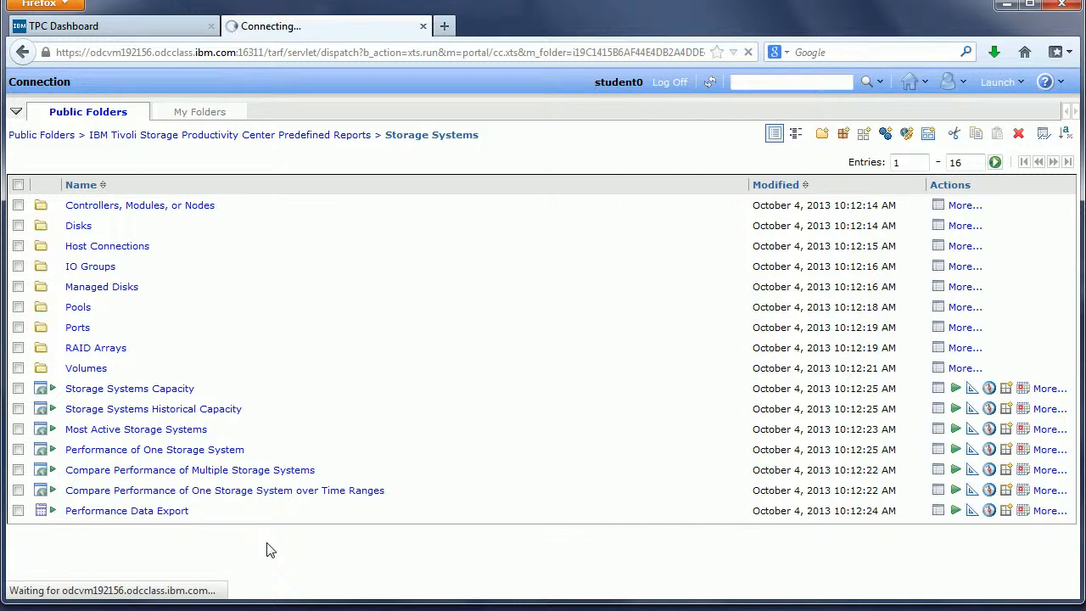
Set the export prompt to Storwize V7000-2076-Class_V7000-IBM, Sample interval, Last 24 hours.
click(127, 511)
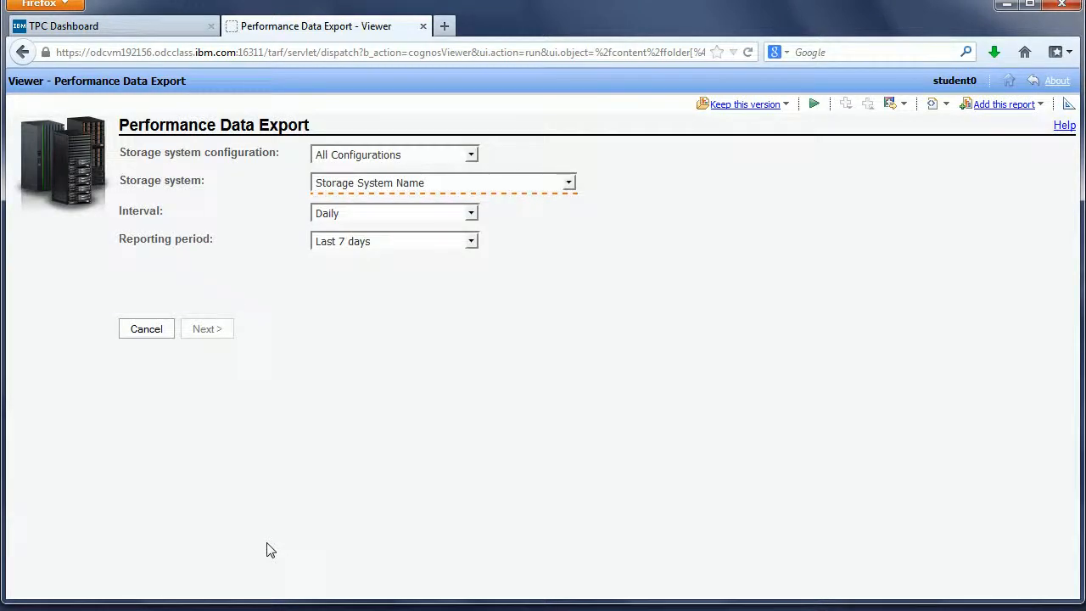
mouse_move(386, 283)
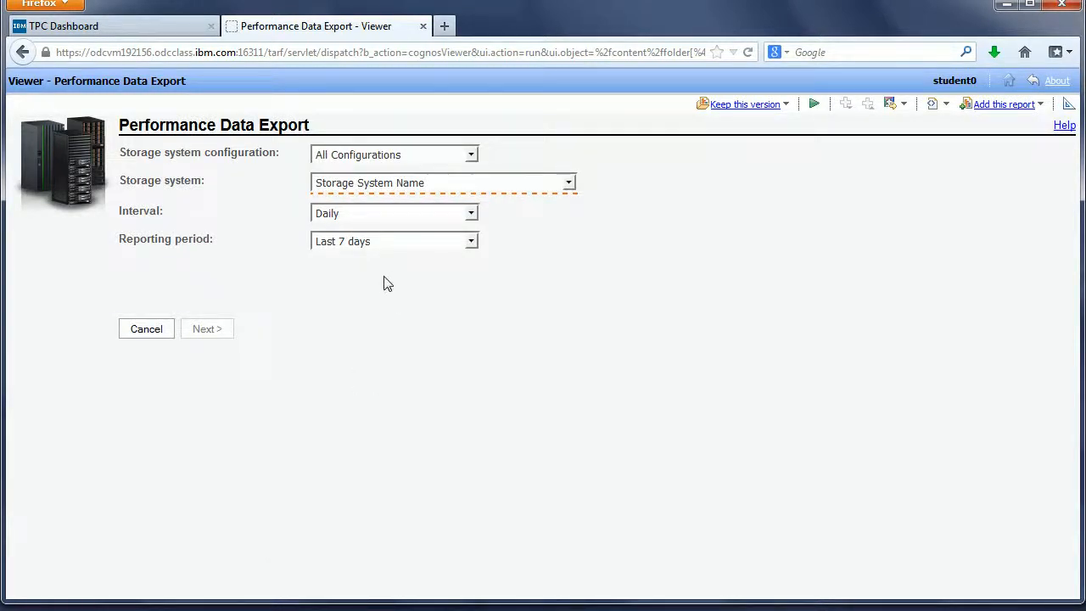
mouse_move(404, 161)
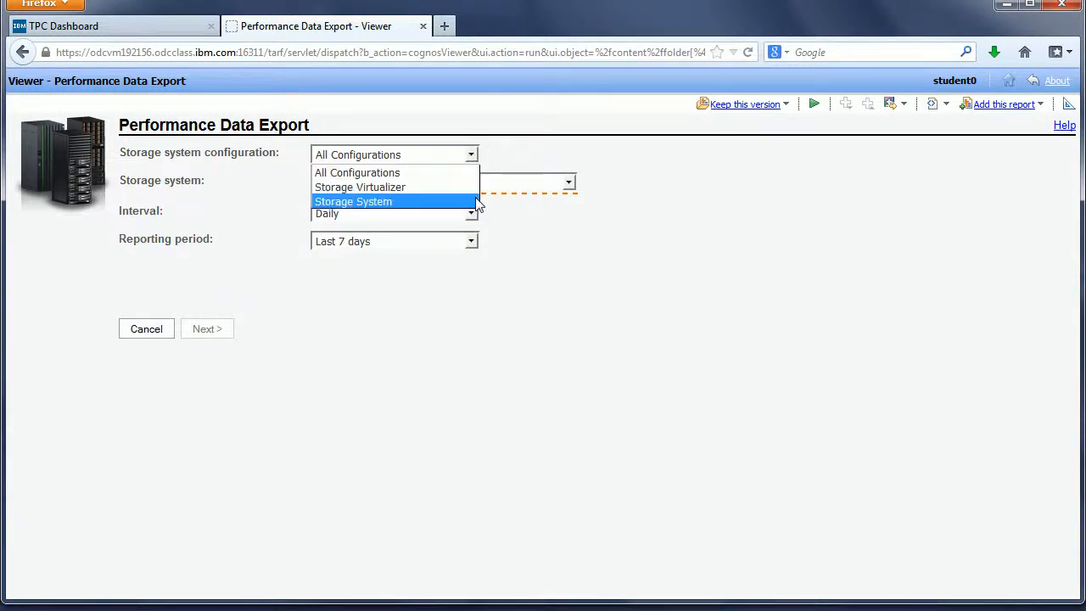
click(353, 201)
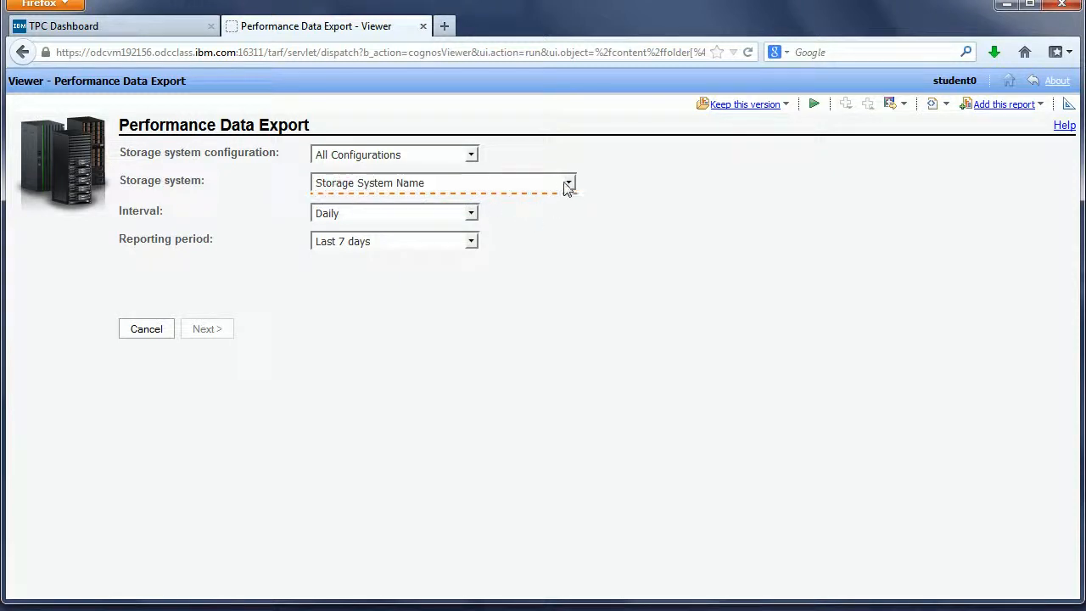
click(567, 182)
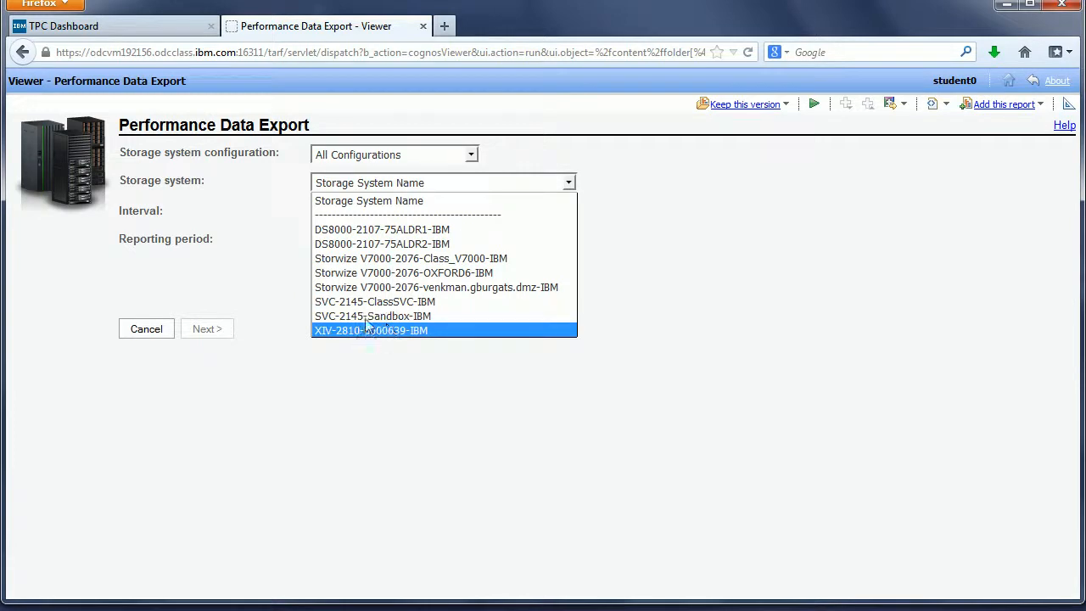
mouse_move(394, 243)
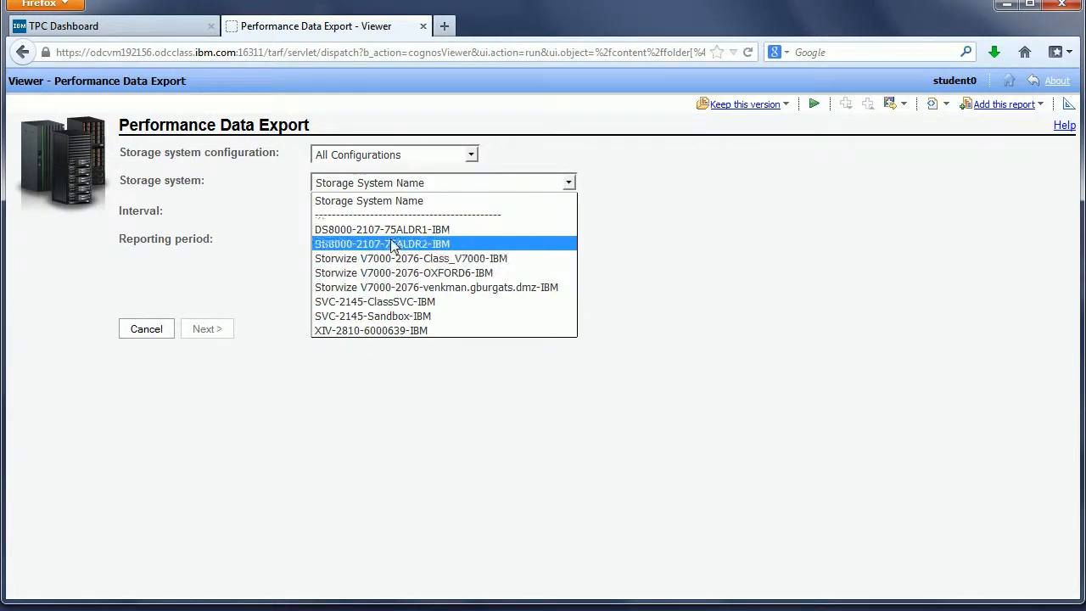
mouse_move(446, 265)
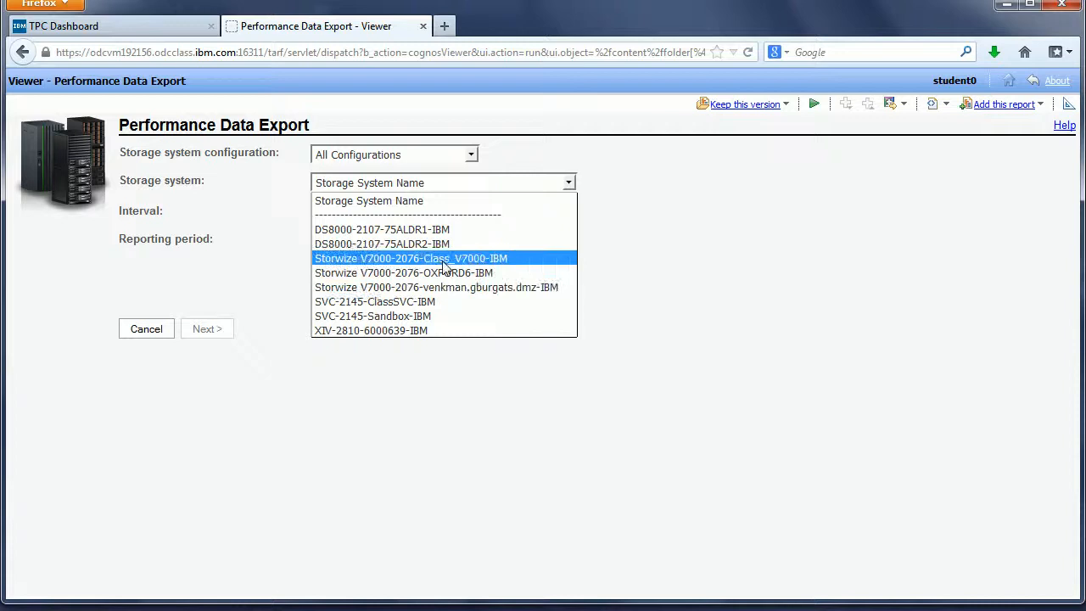
click(445, 258)
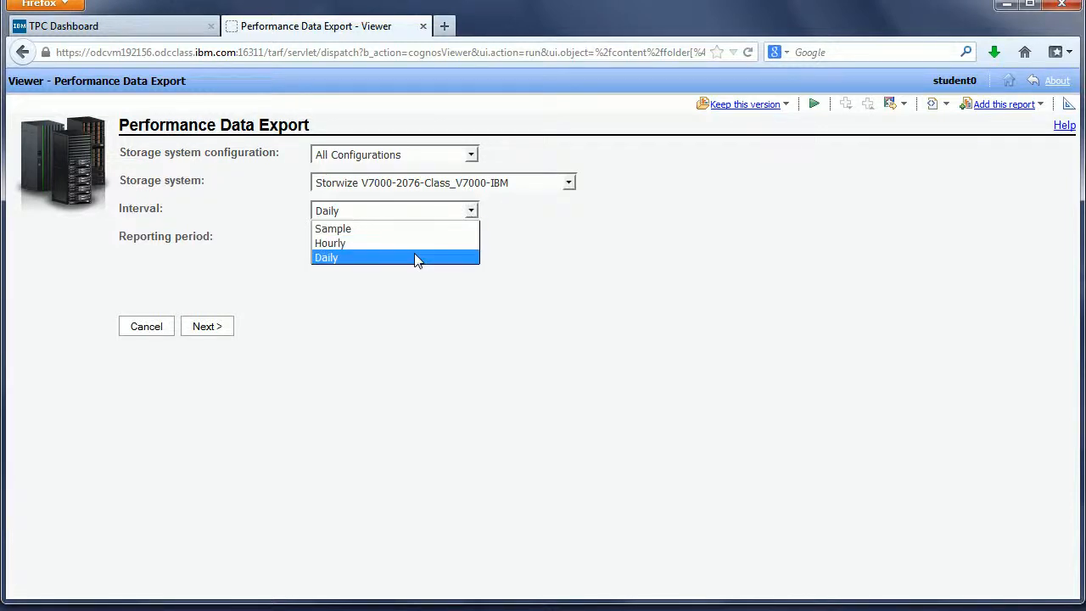
mouse_move(418, 235)
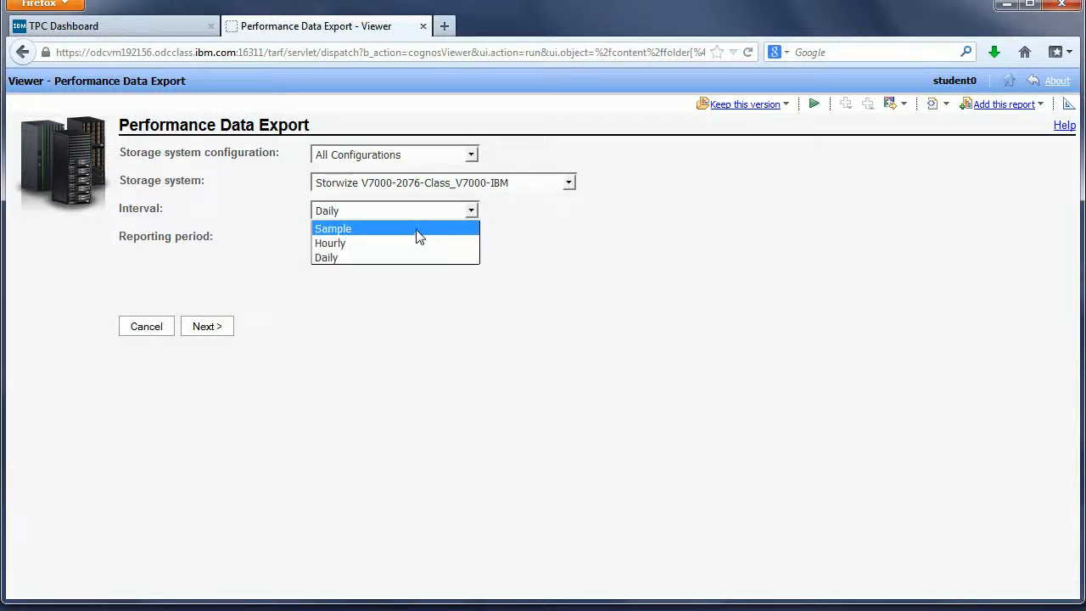
click(332, 229)
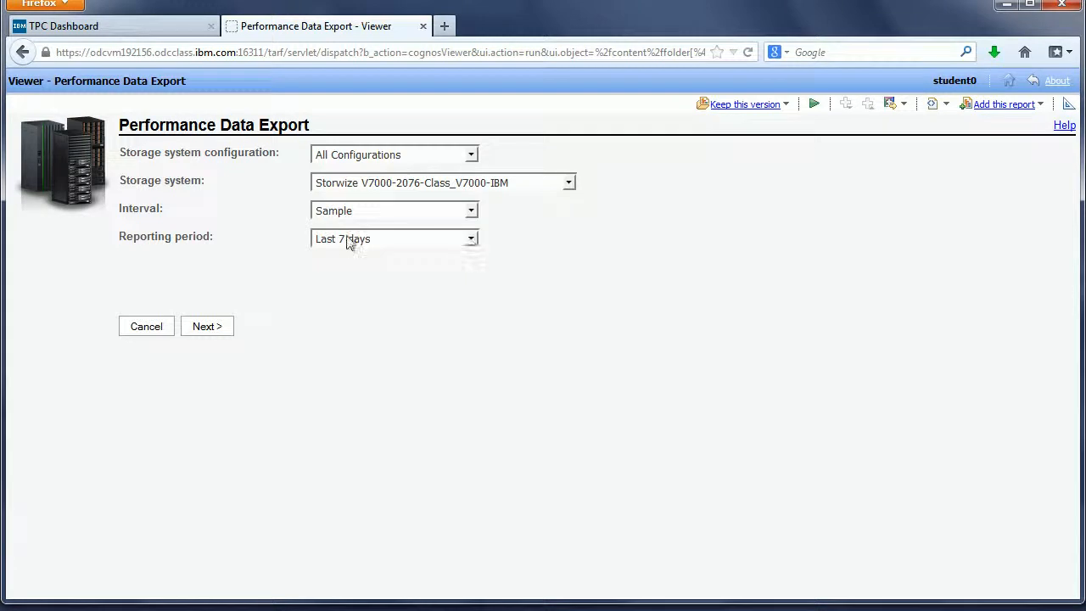
click(470, 238)
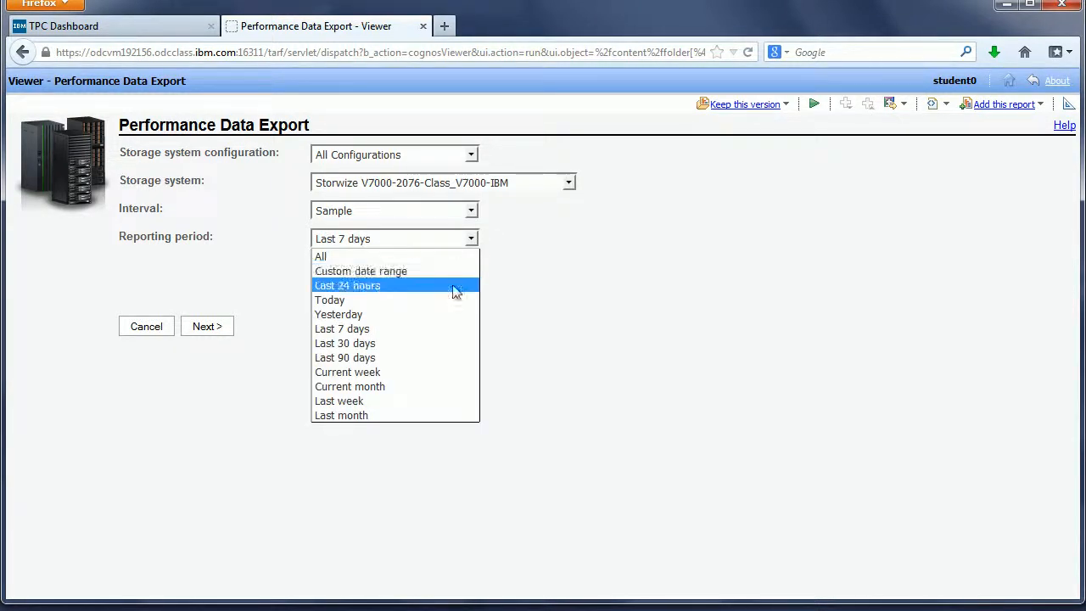
mouse_move(446, 349)
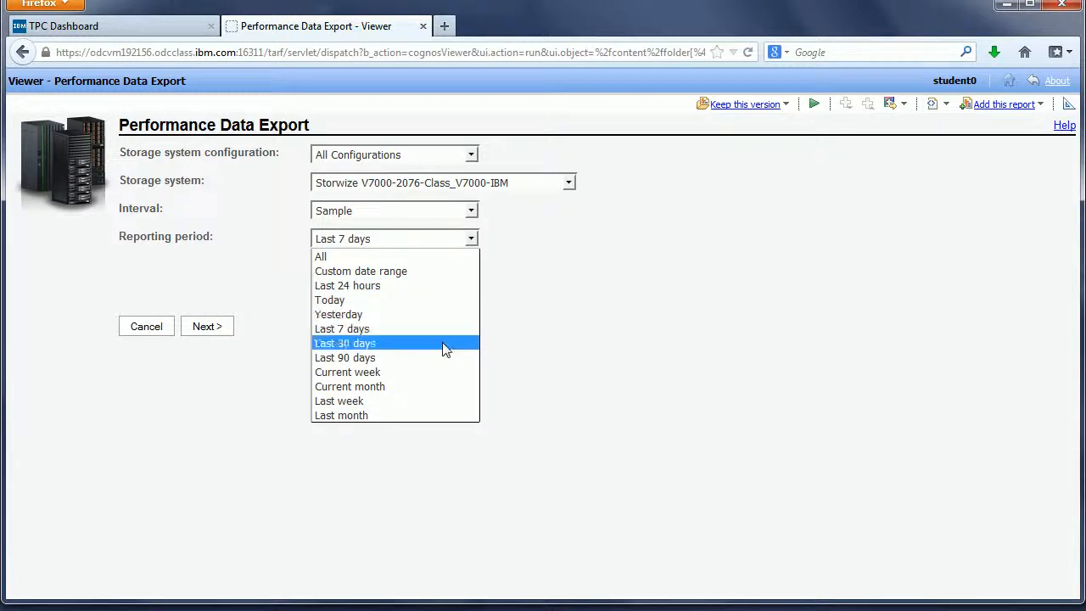
mouse_move(443, 365)
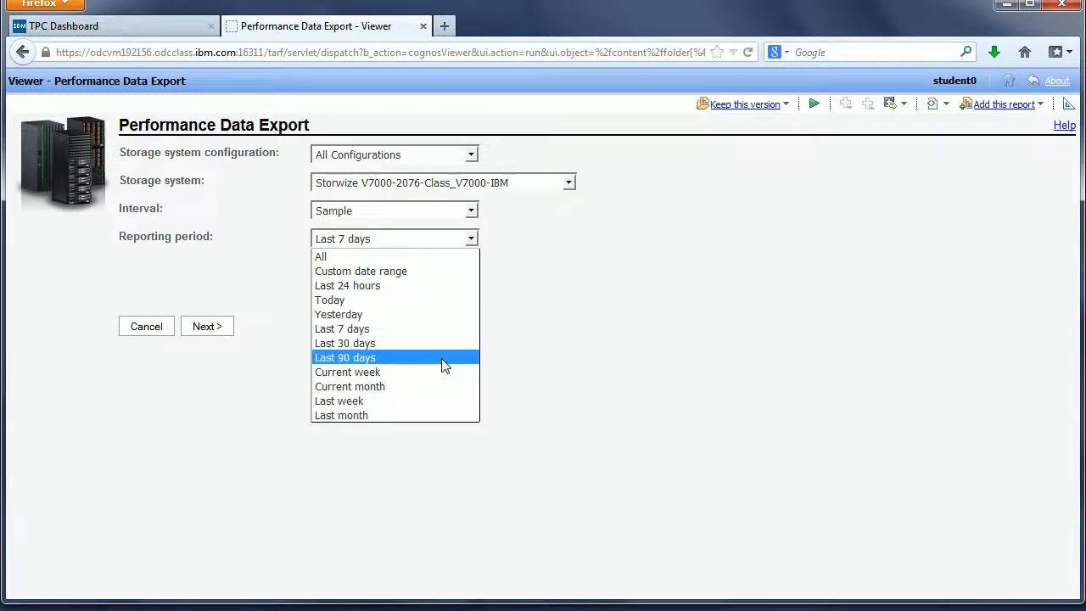
mouse_move(437, 285)
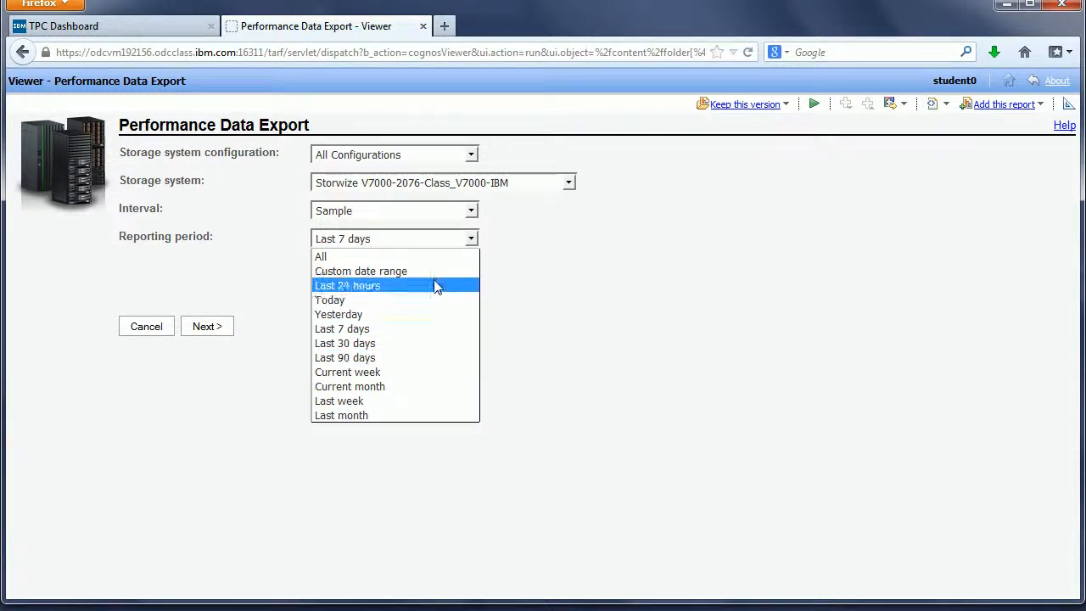
mouse_move(418, 300)
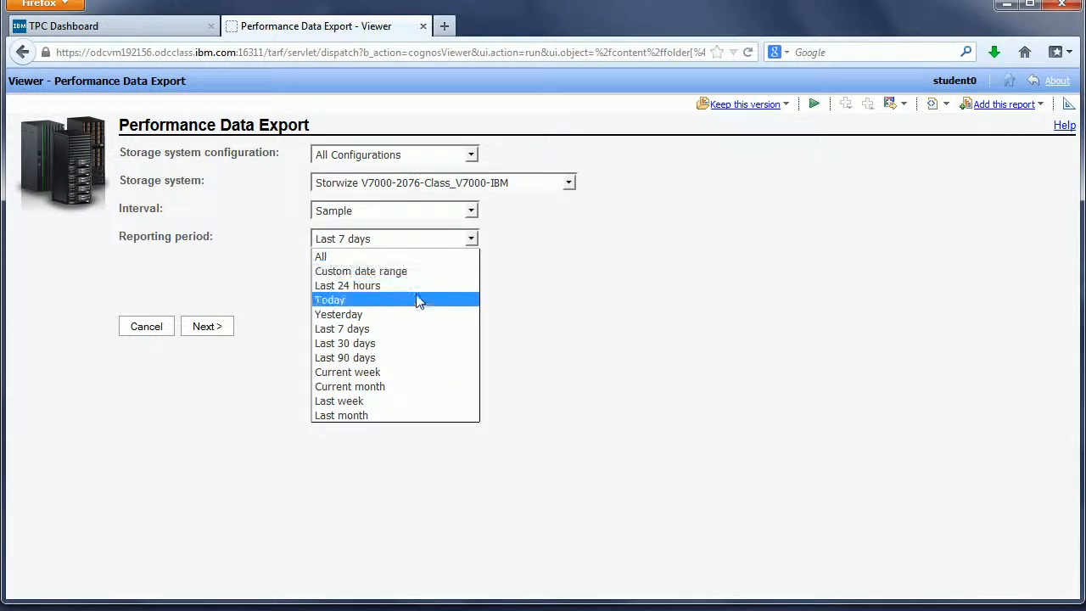
click(347, 285)
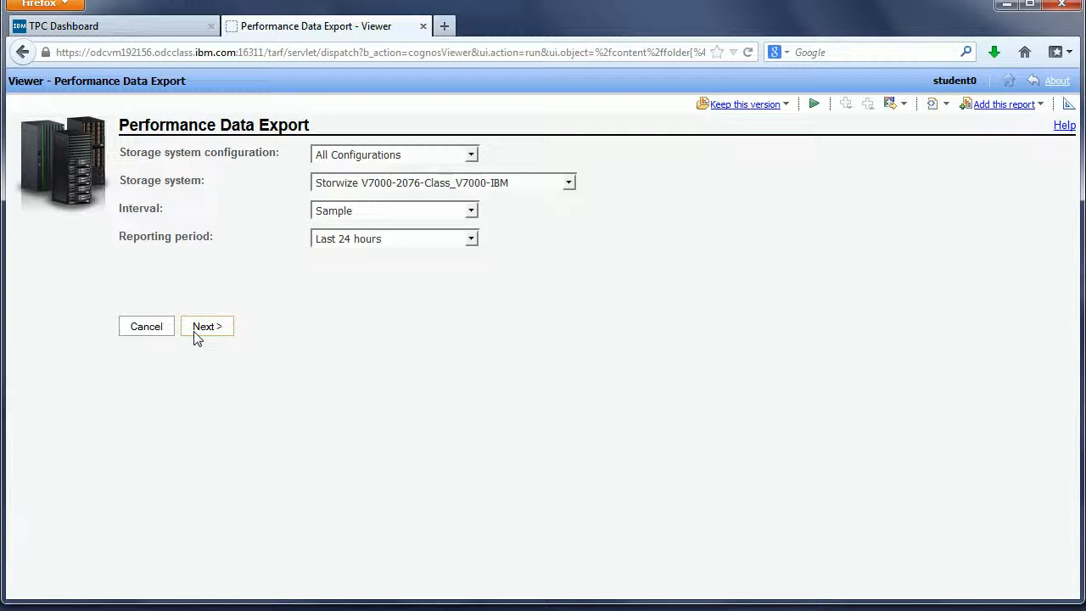
Keep all nine performance metric components selected and finish the export.
click(207, 326)
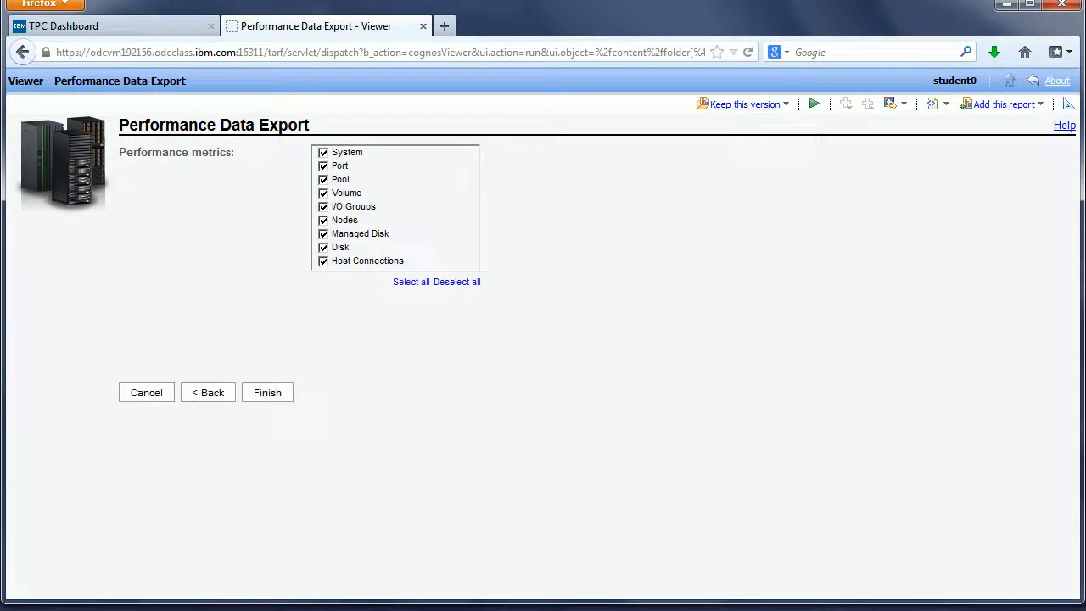
mouse_move(373, 185)
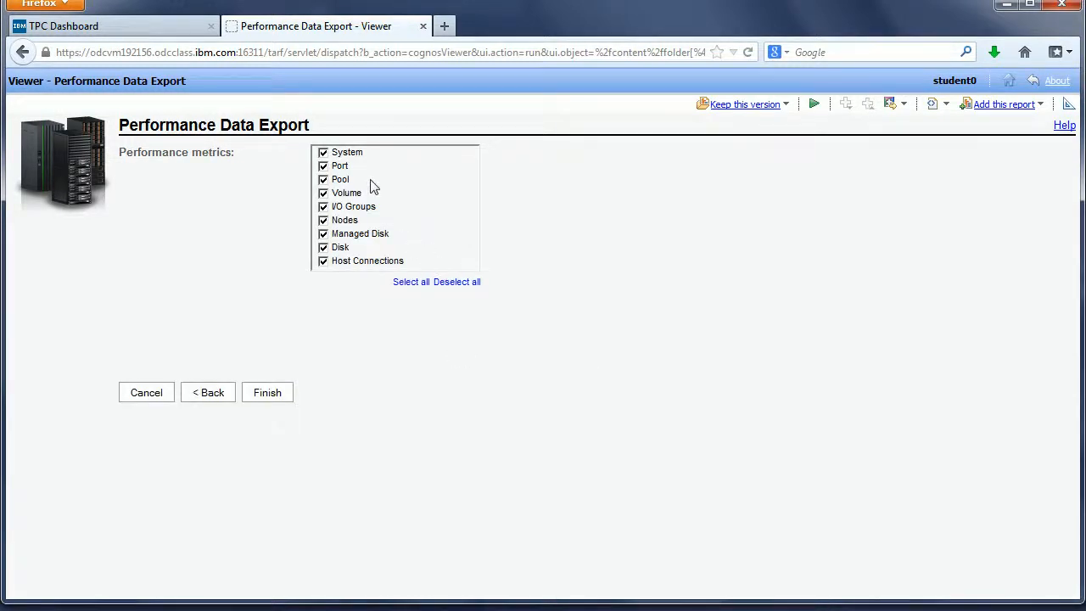
mouse_move(357, 162)
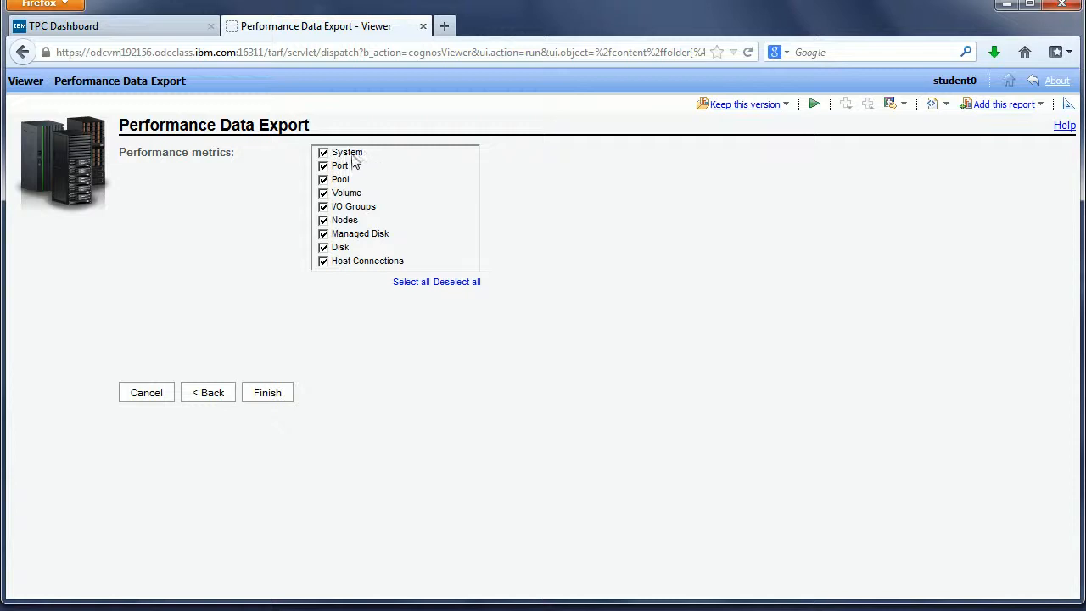
mouse_move(348, 212)
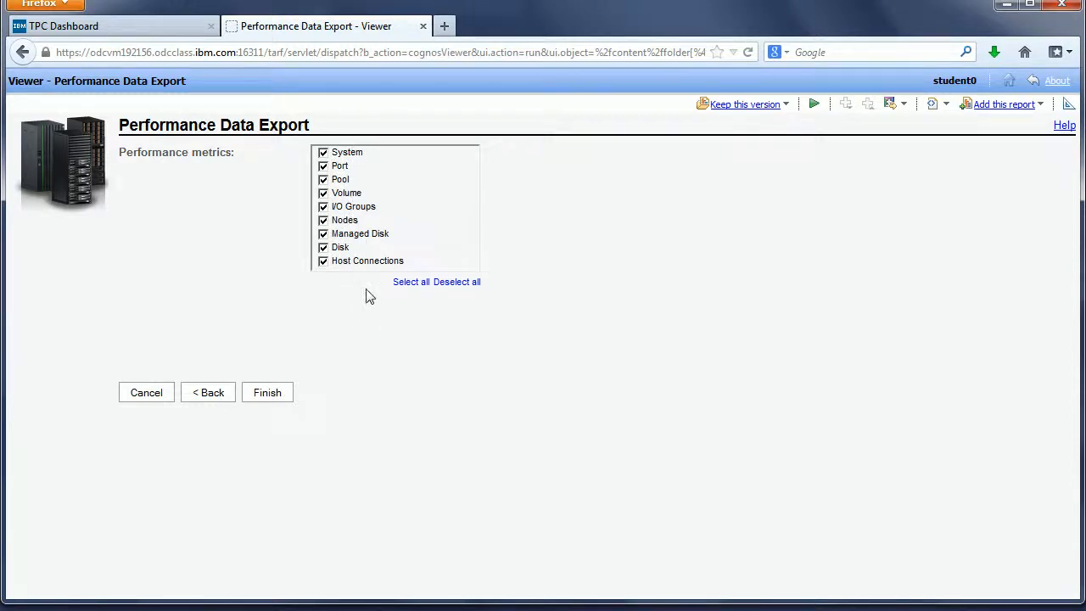
mouse_move(379, 315)
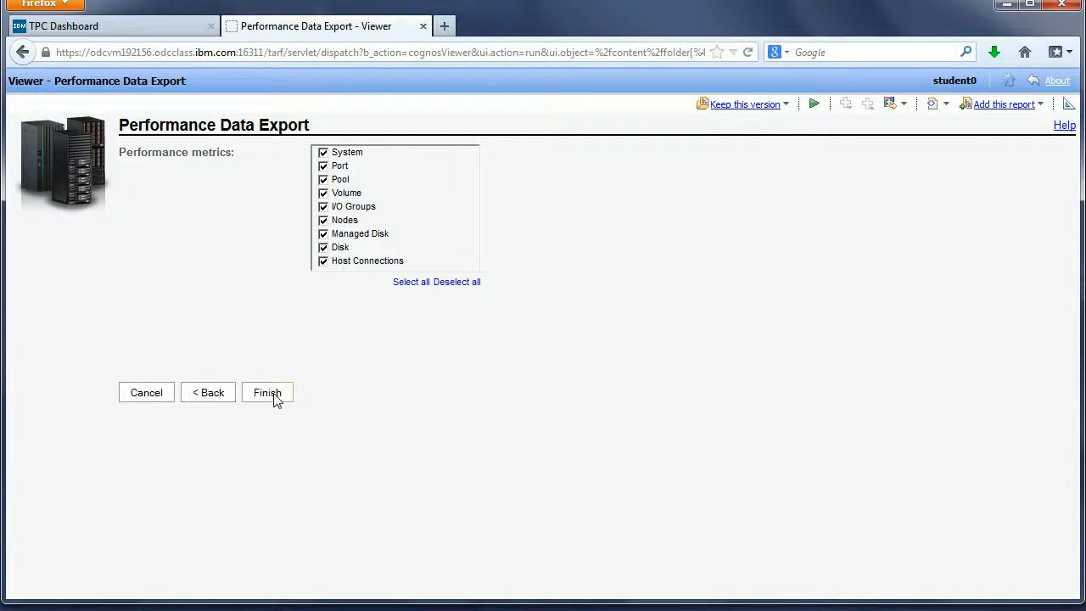
click(267, 392)
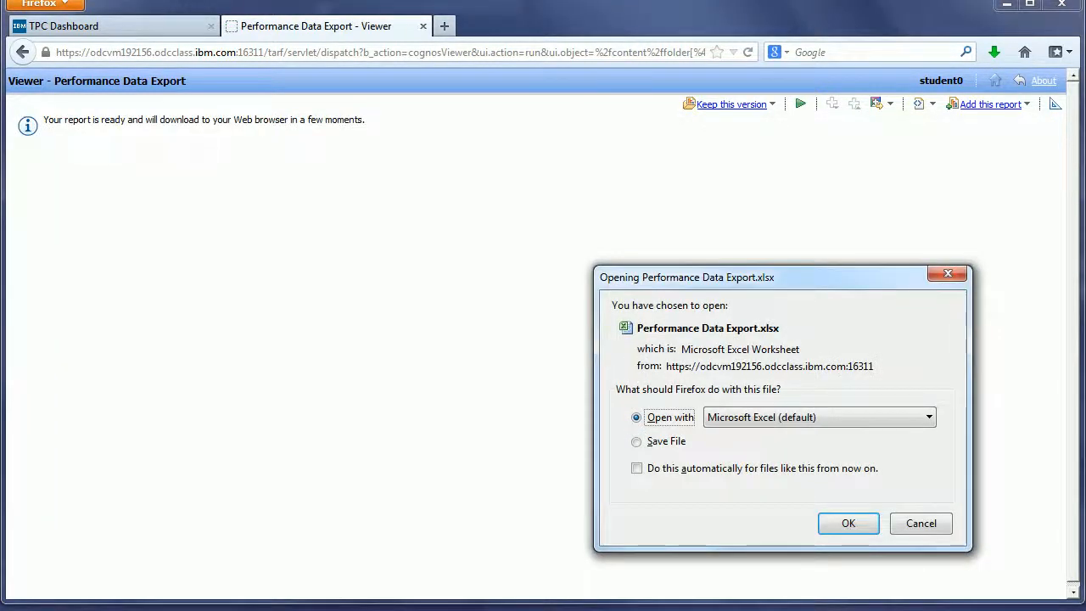
mouse_move(671, 276)
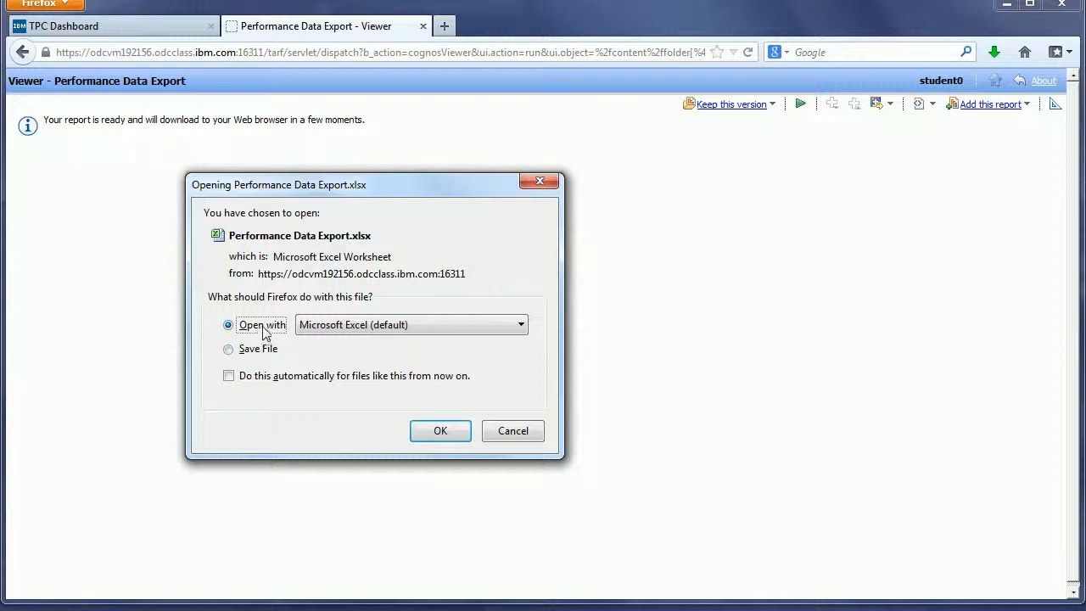
Open Performance Data Export.xlsx with Microsoft Excel, the default.
click(440, 431)
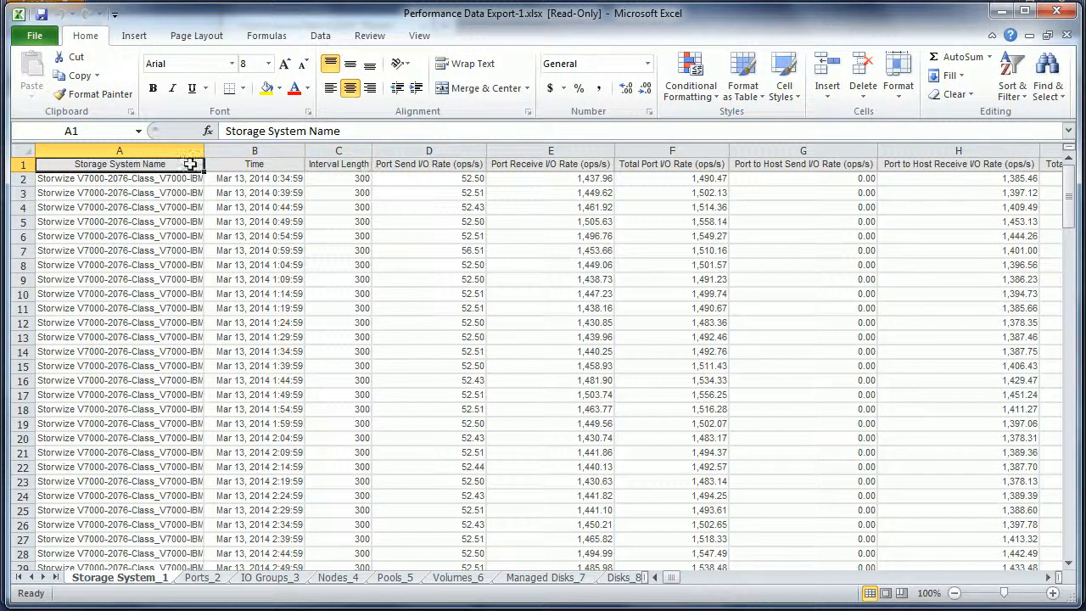
click(117, 182)
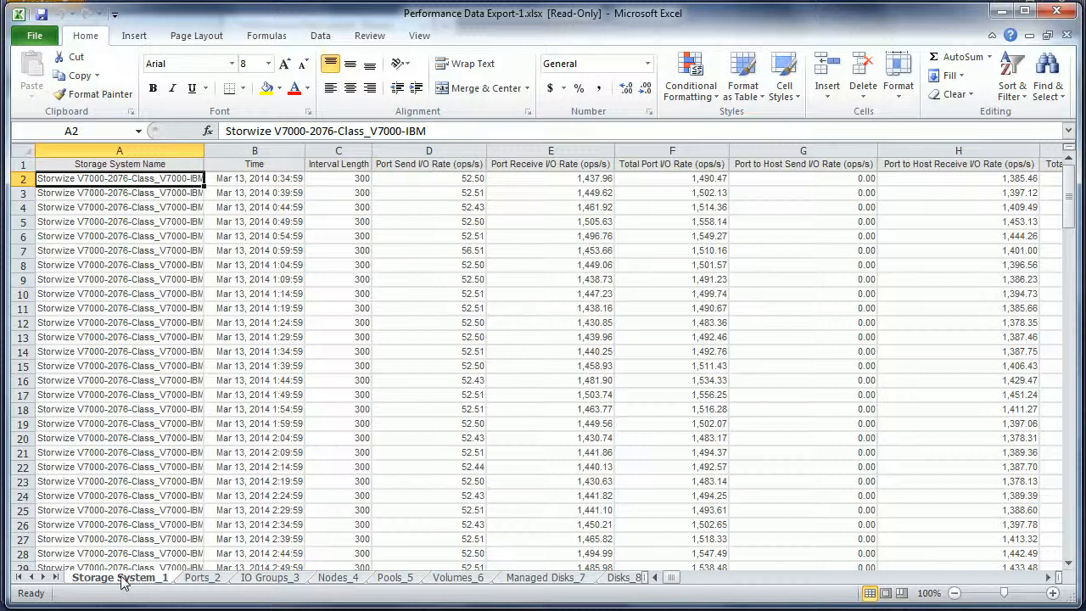
mouse_move(170, 593)
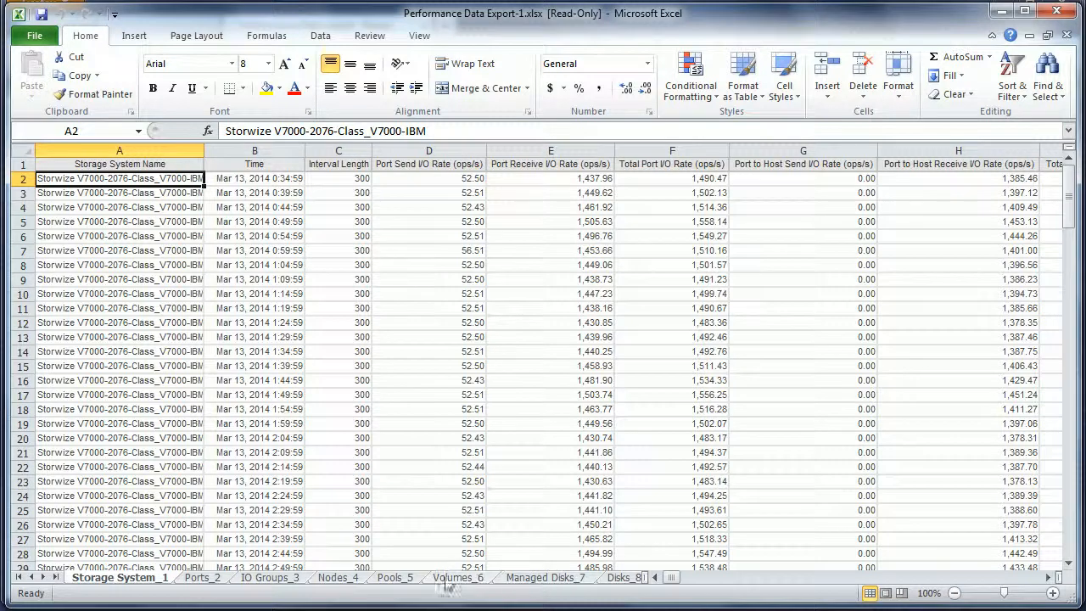
Browse the Ports_2, IO Groups_3, Nodes_4, Pools_5 and Disks_8 sheets in turn.
click(201, 578)
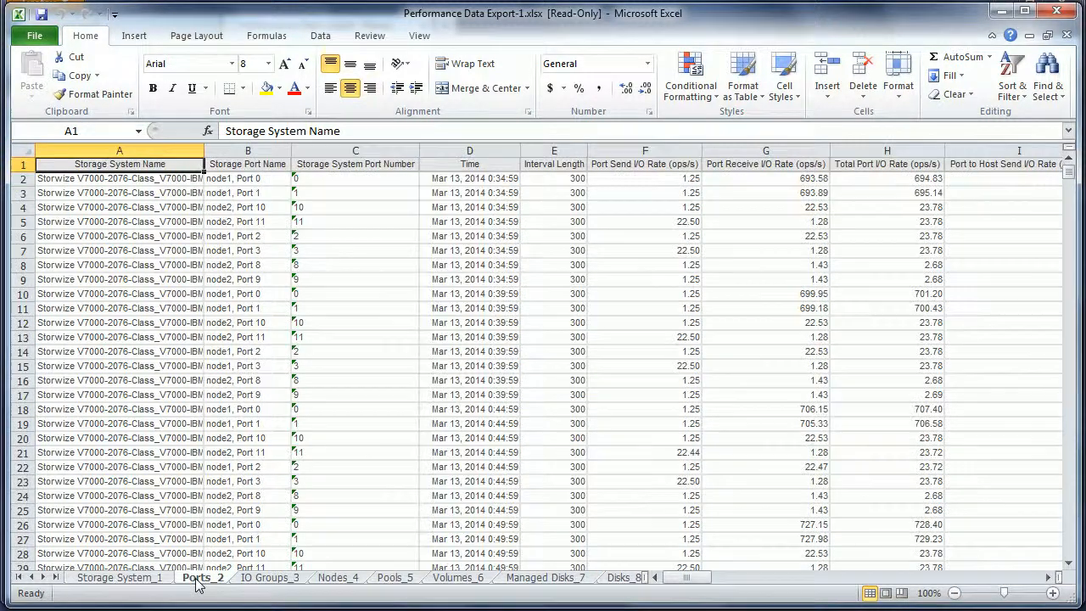
click(272, 577)
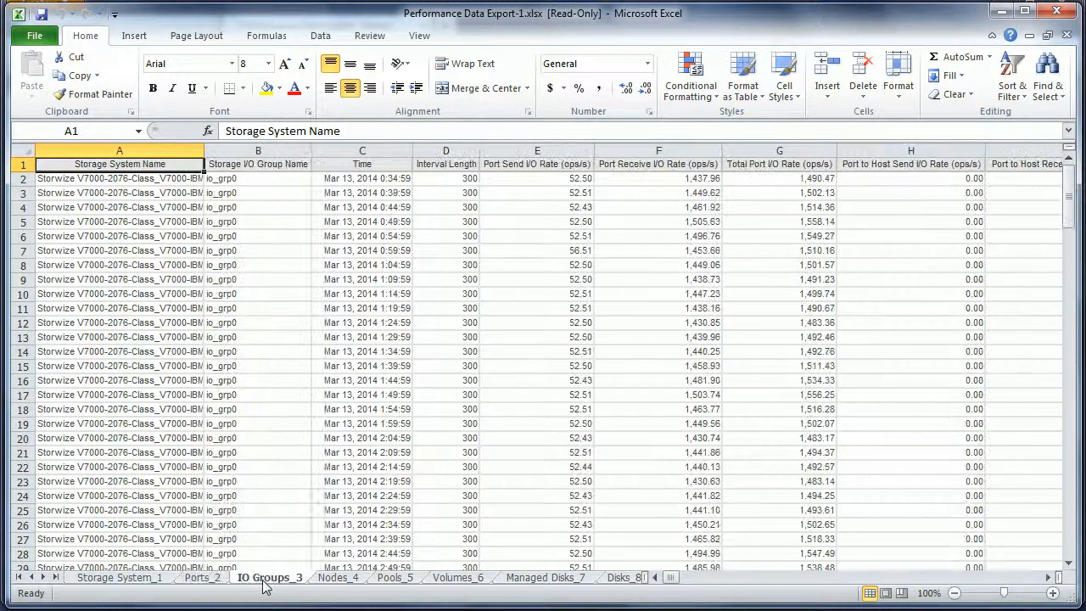
click(343, 577)
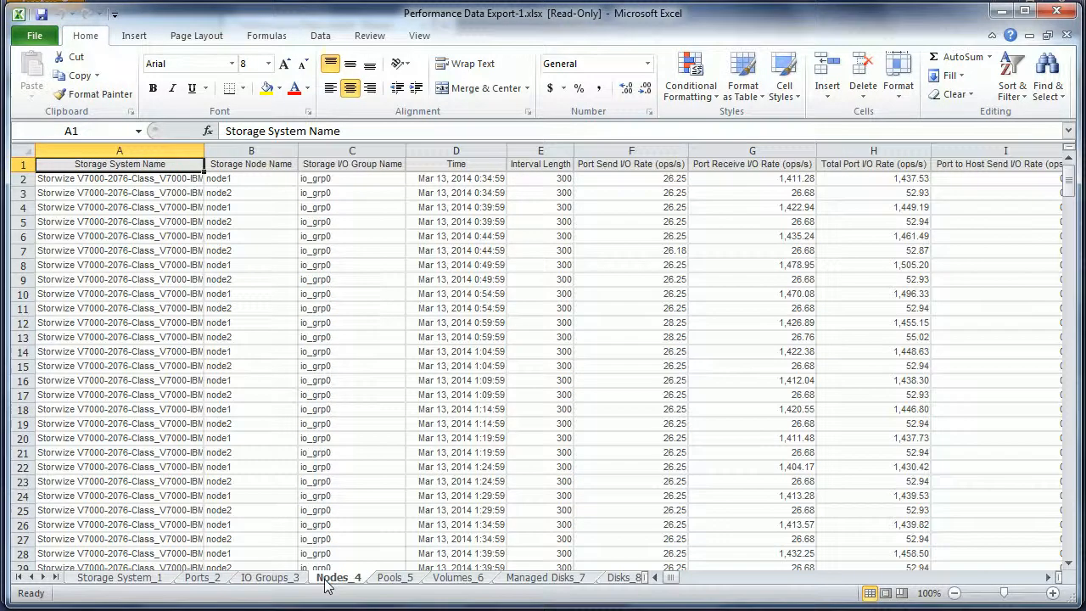
click(394, 577)
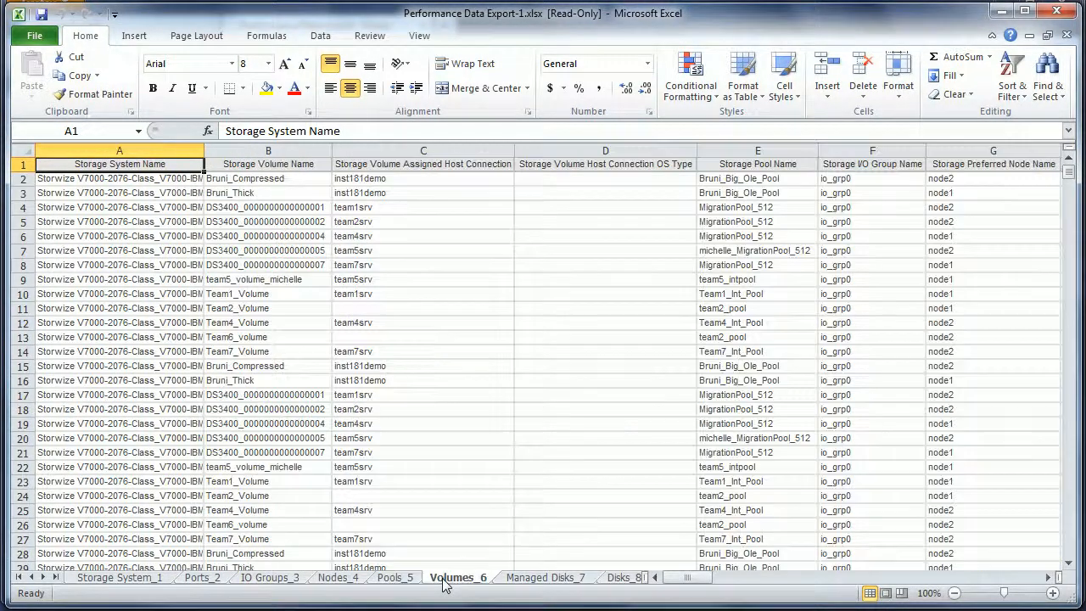
mouse_move(533, 600)
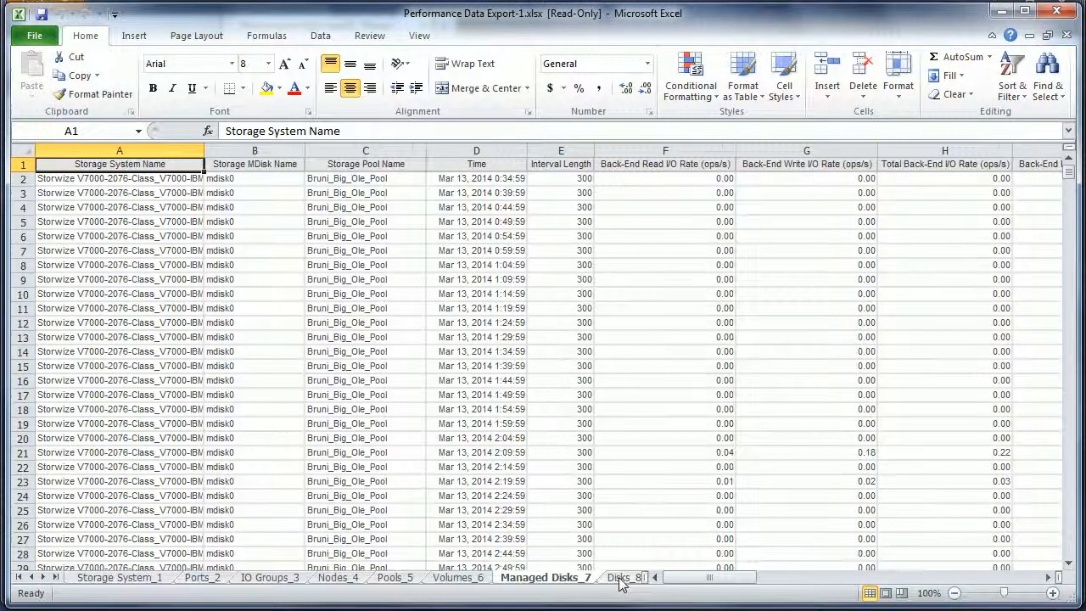
click(625, 578)
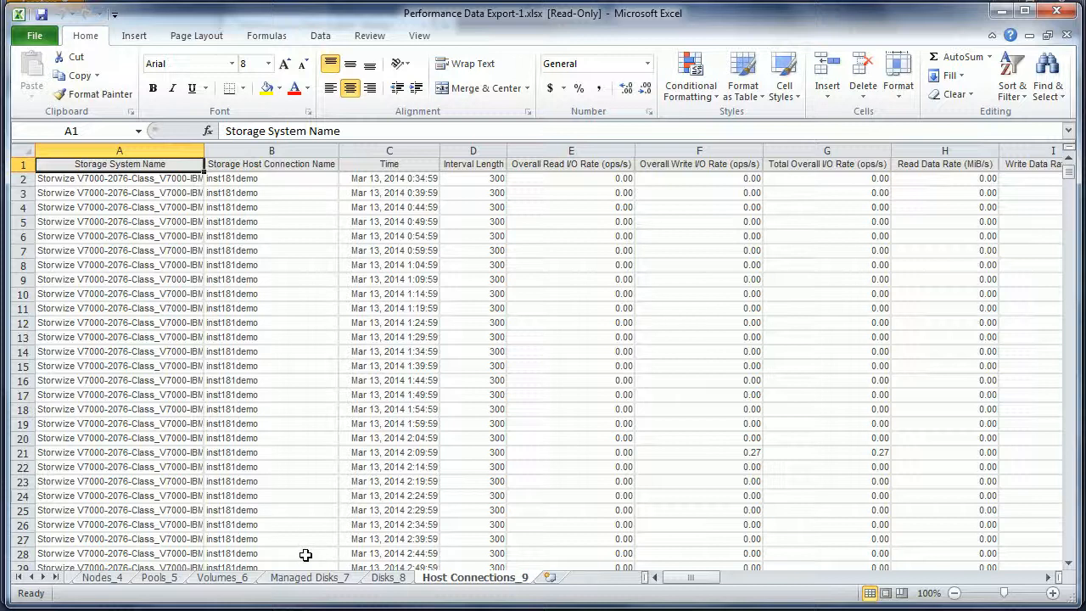
mouse_move(388, 495)
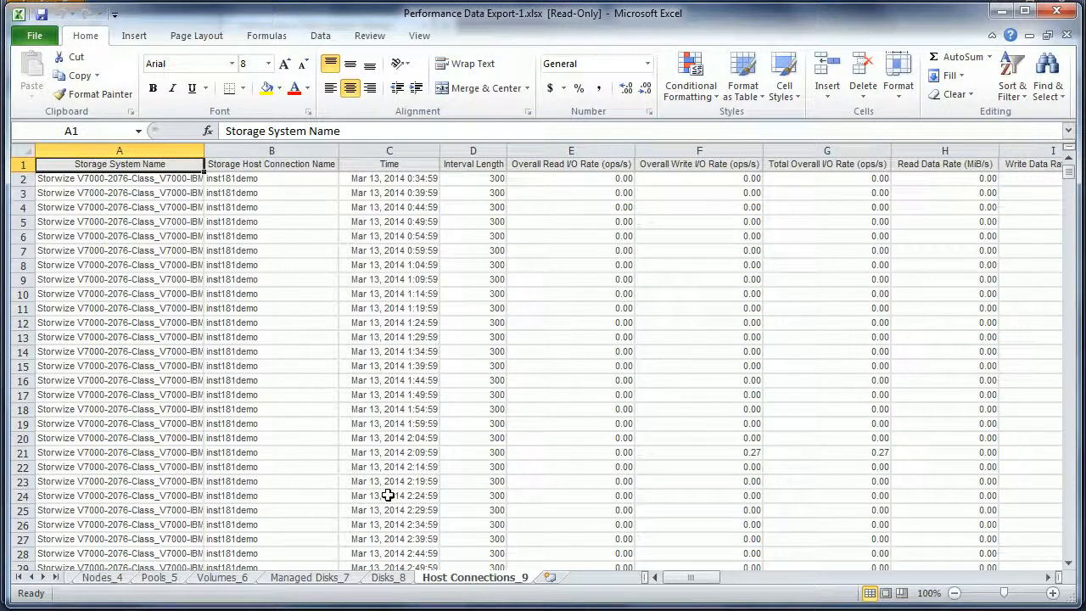